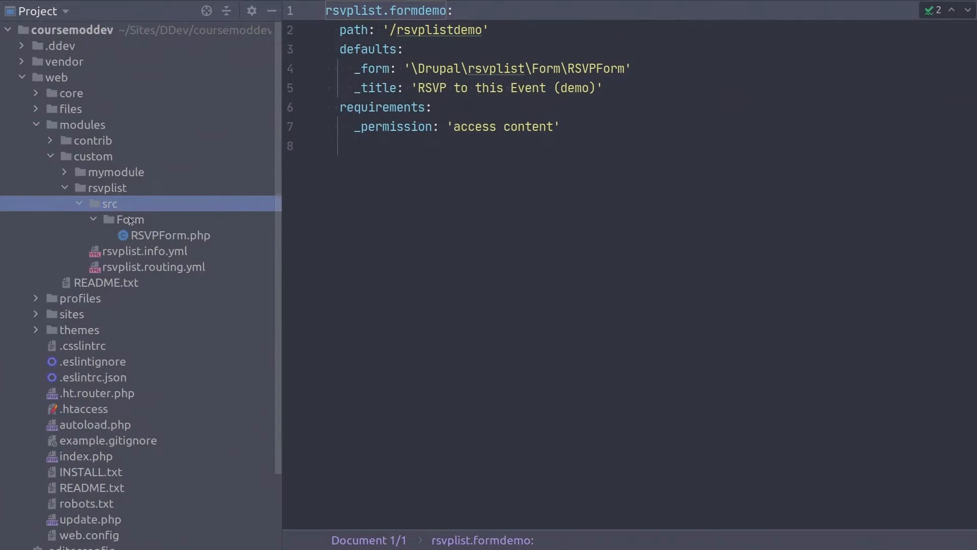
Open RSVPForm.php from web/modules/custom/rsvplist/src/Form in the editor.
left_click(172, 236)
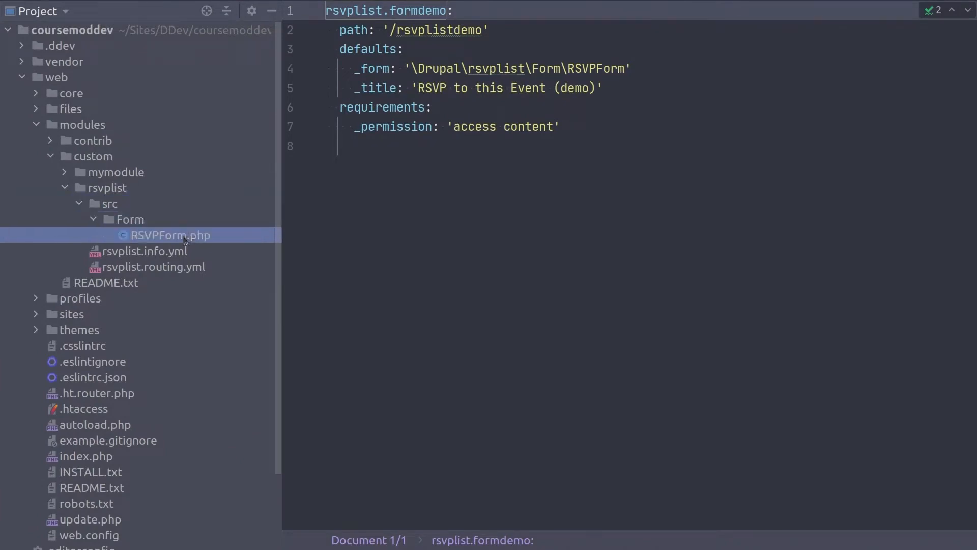
left_click(130, 218)
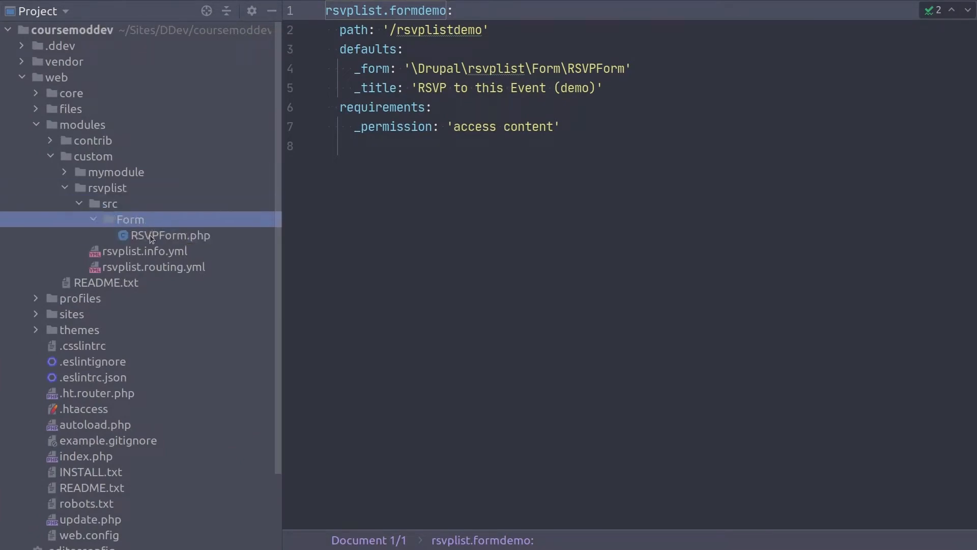
left_click(172, 235)
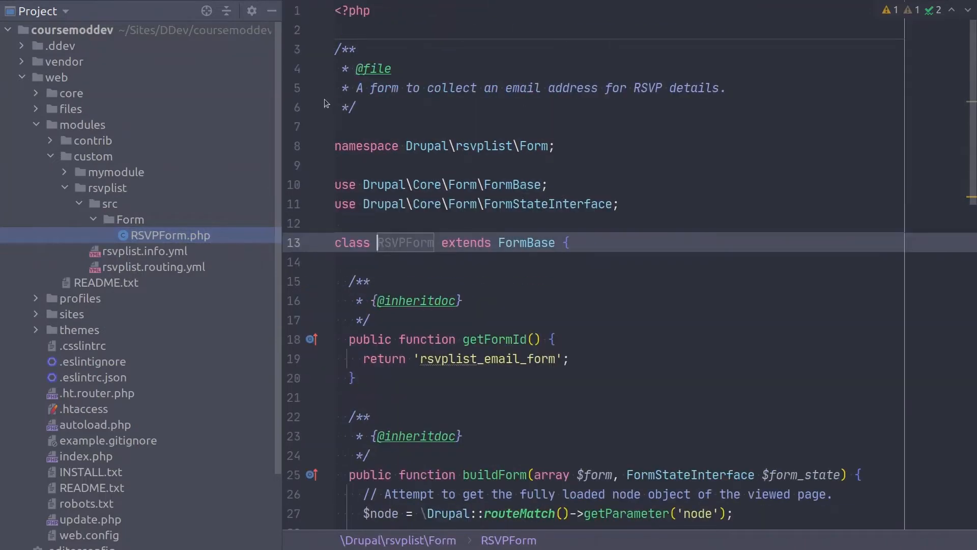
Scroll past buildForm() and put the caret after its closing brace, before submitForm().
scroll("down", 3)
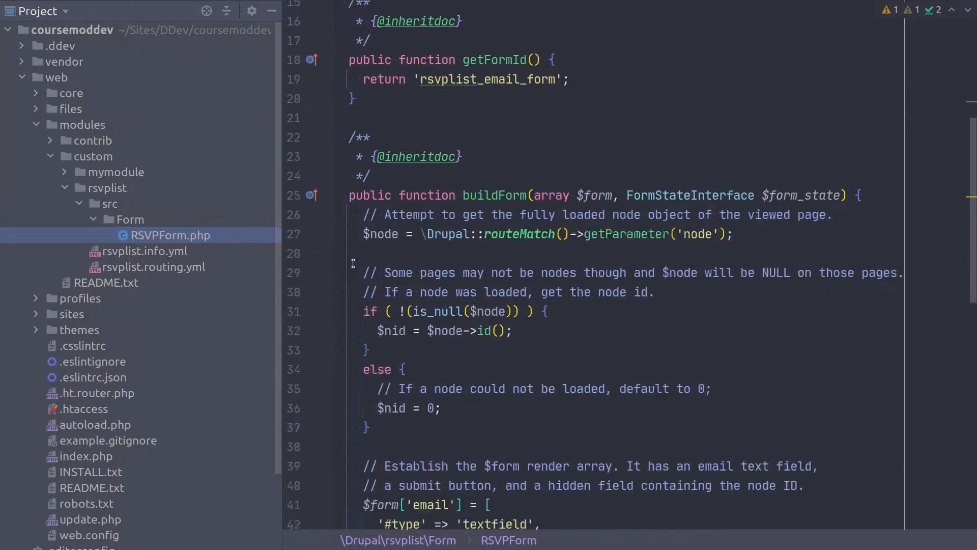
scroll("down", 3)
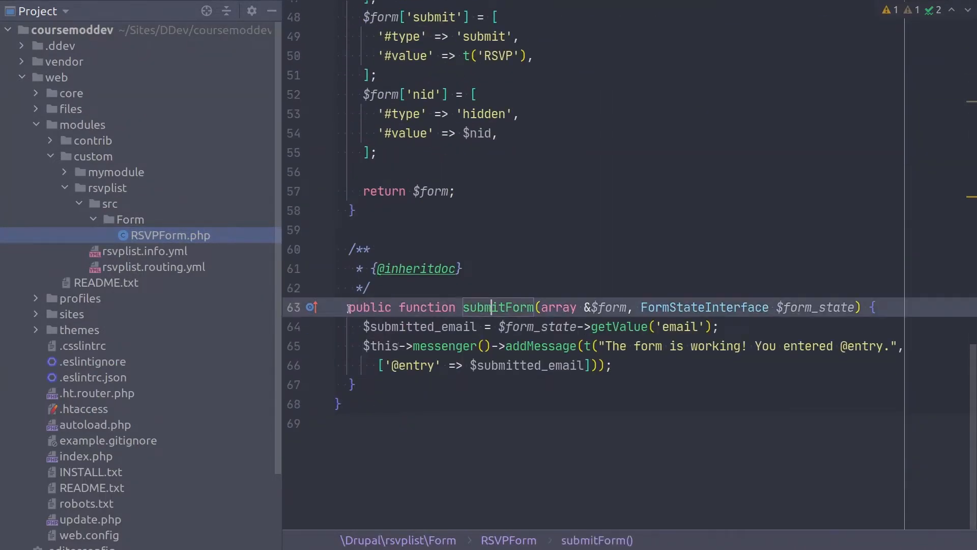
left_click(360, 210)
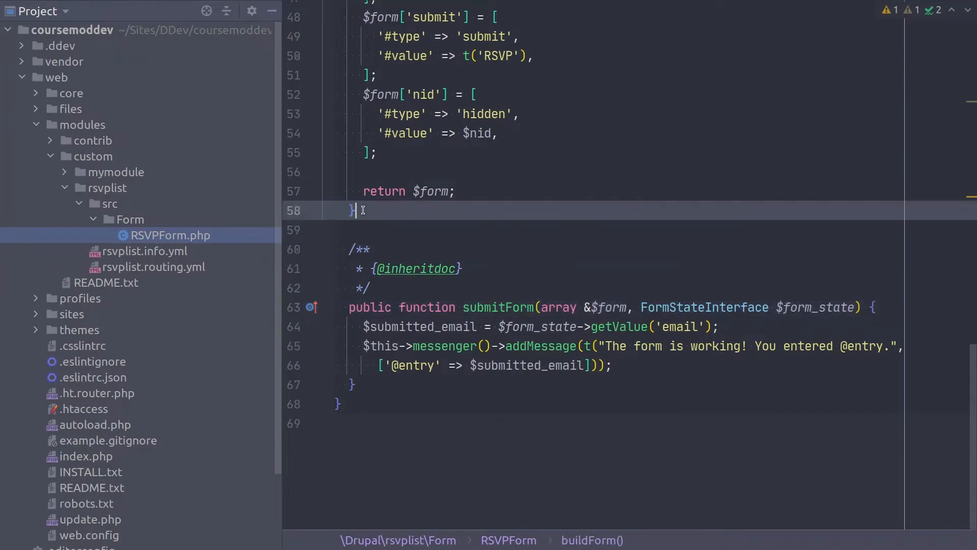
left_click(334, 230)
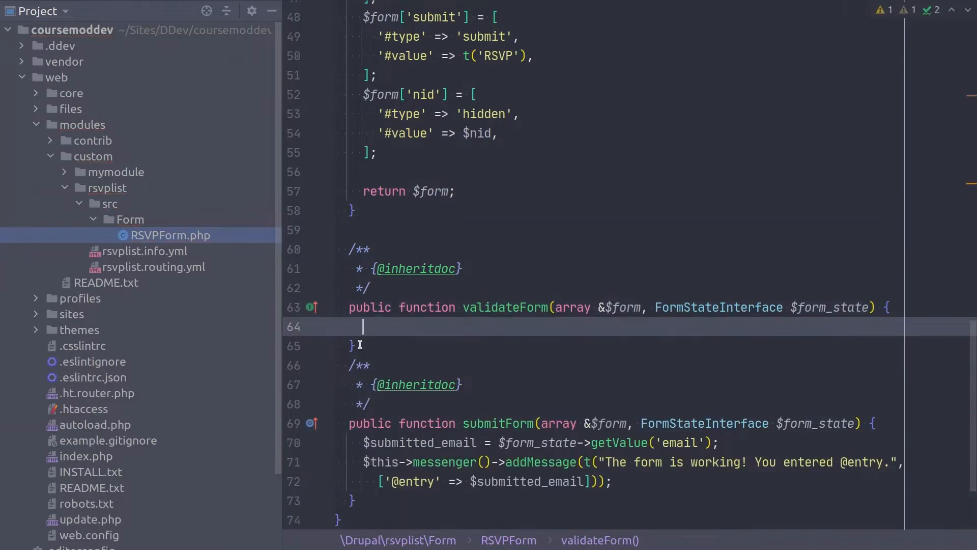
Add a blank line after validateForm() and return to its empty body.
key("Enter")
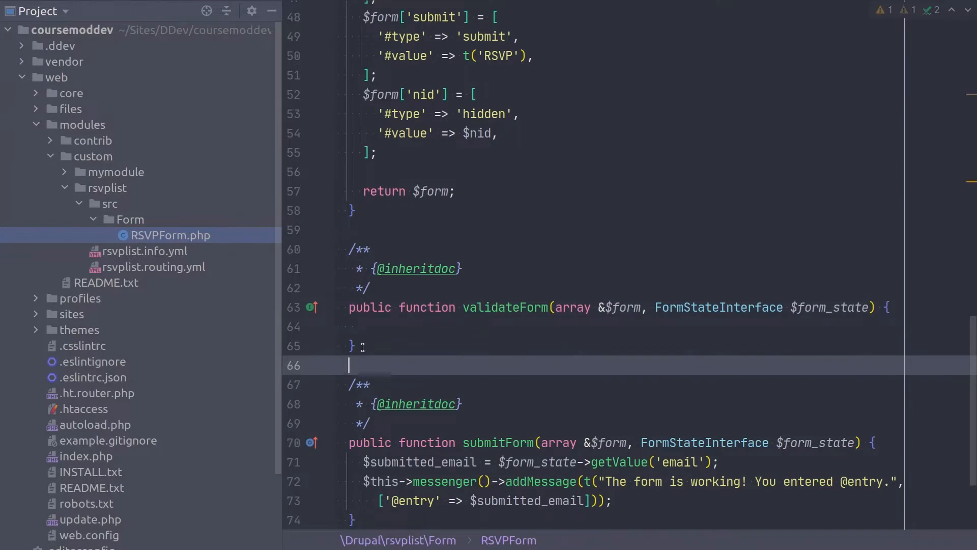
left_click(383, 327)
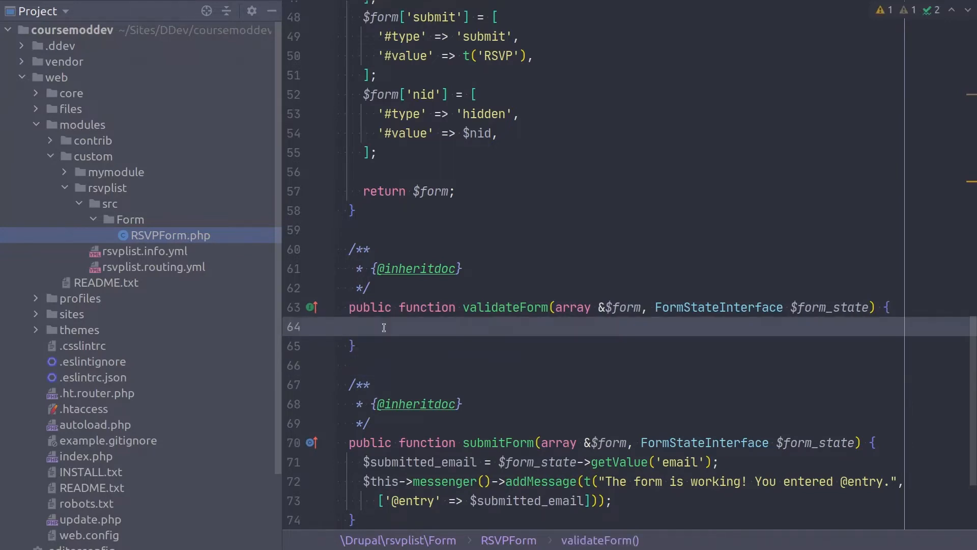
left_click(373, 288)
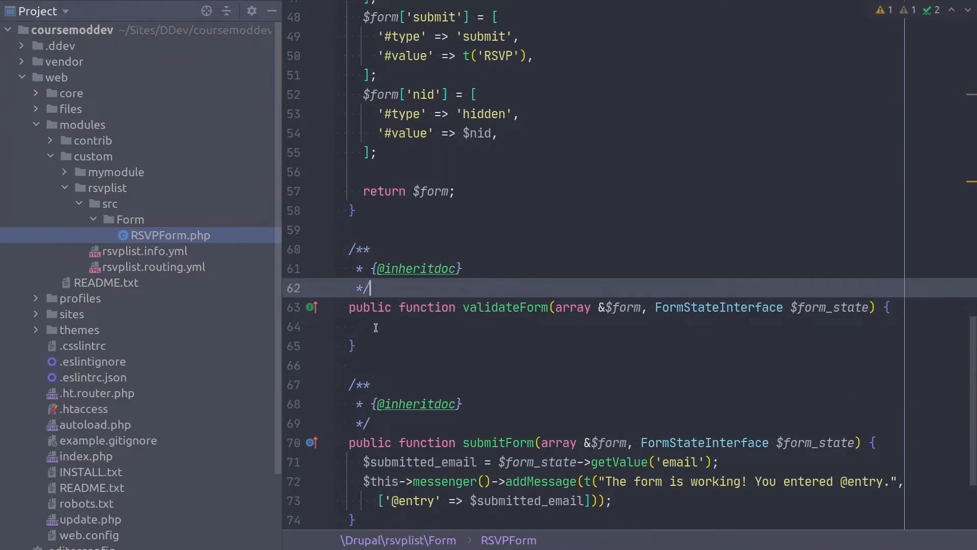
left_click(374, 326)
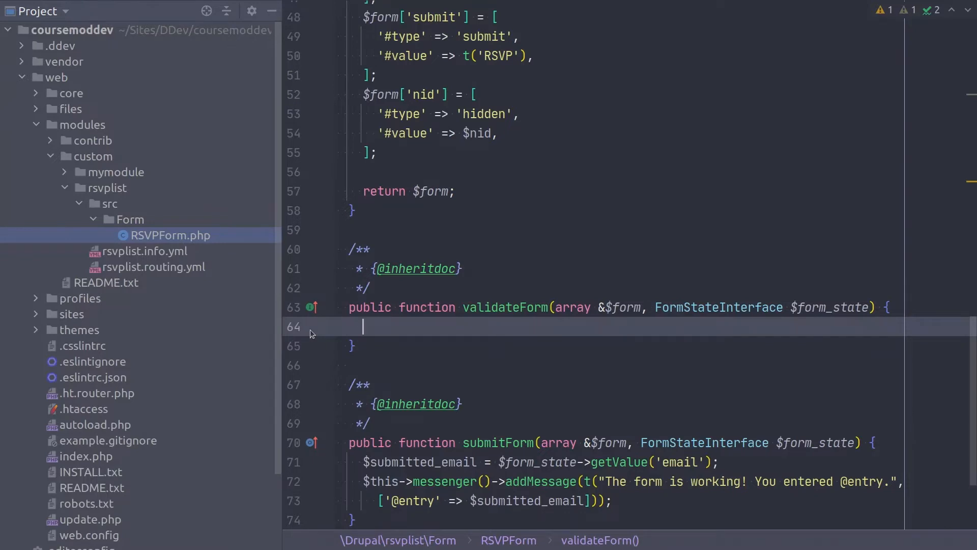
mouse_move(597, 332)
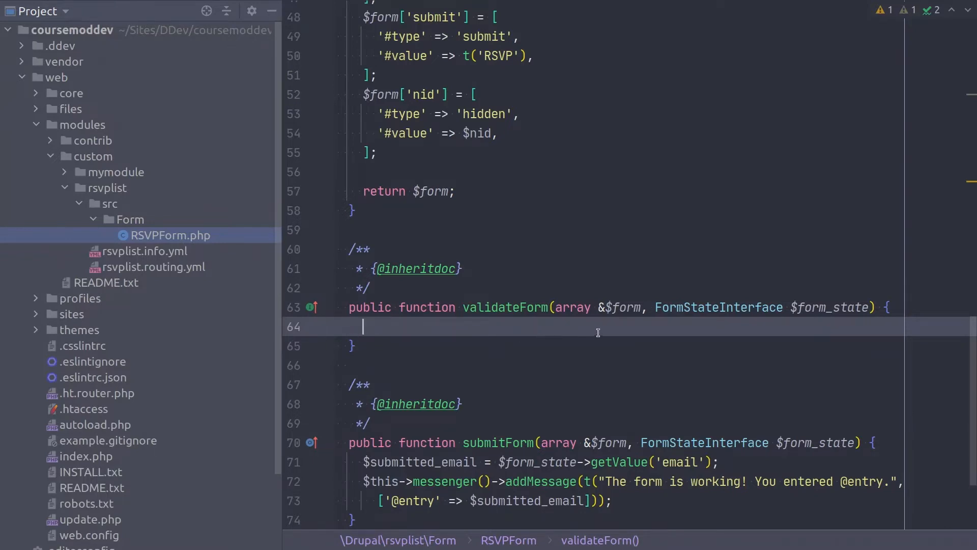
mouse_move(622, 319)
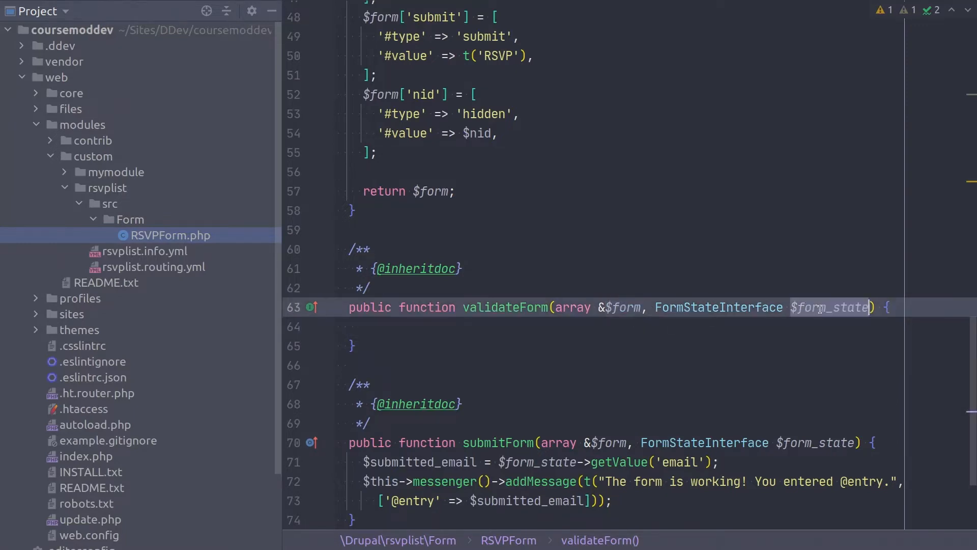
Point out validateForm's $form_state parameter, then settle the caret in the empty body.
left_click(690, 335)
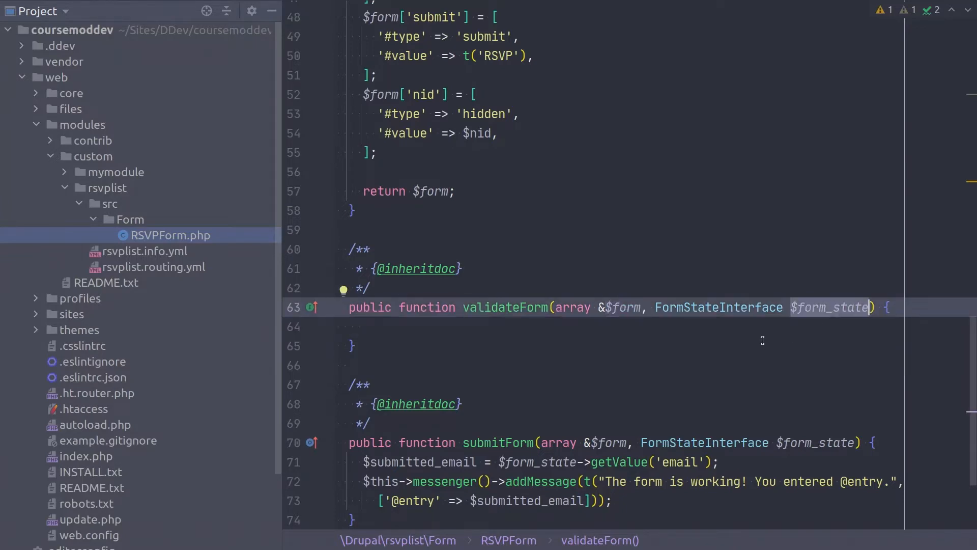
mouse_move(755, 335)
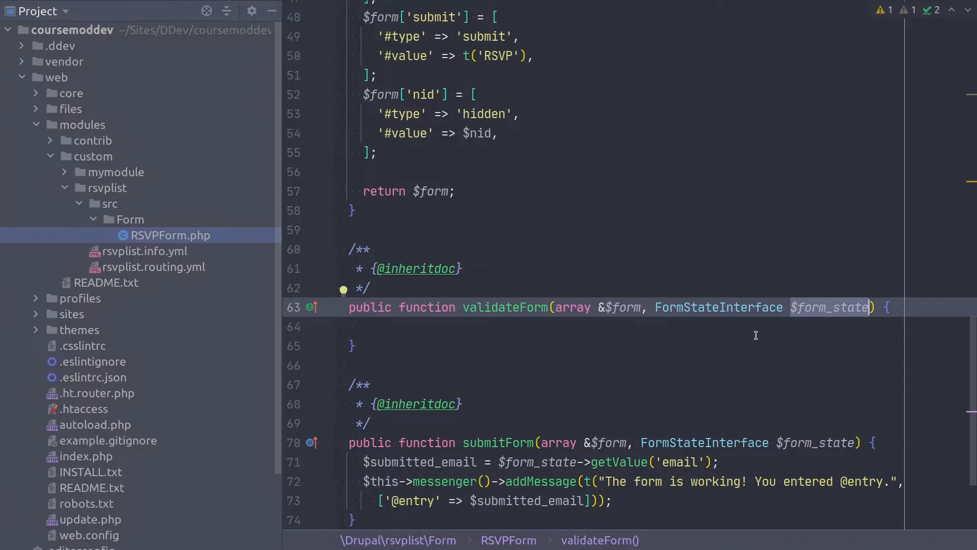
left_click(816, 306)
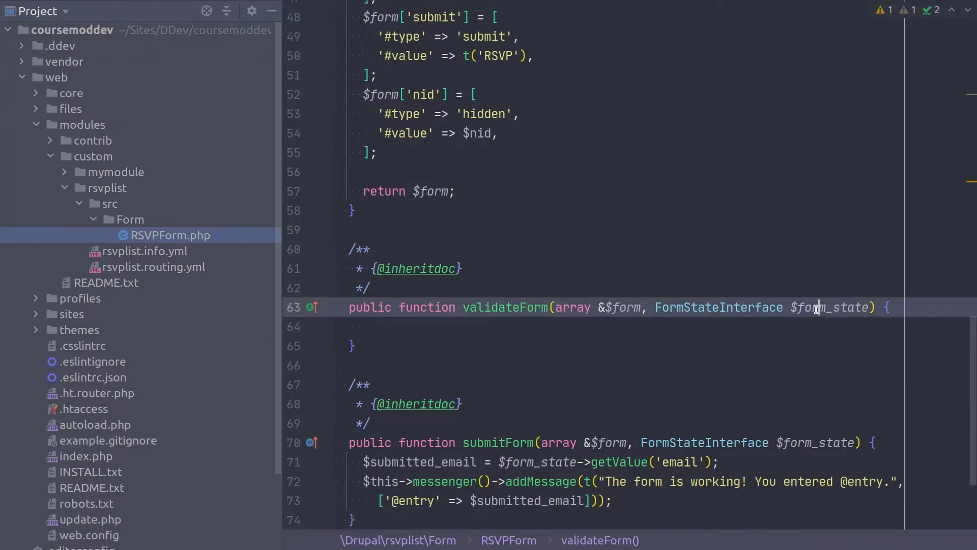
left_click(392, 327)
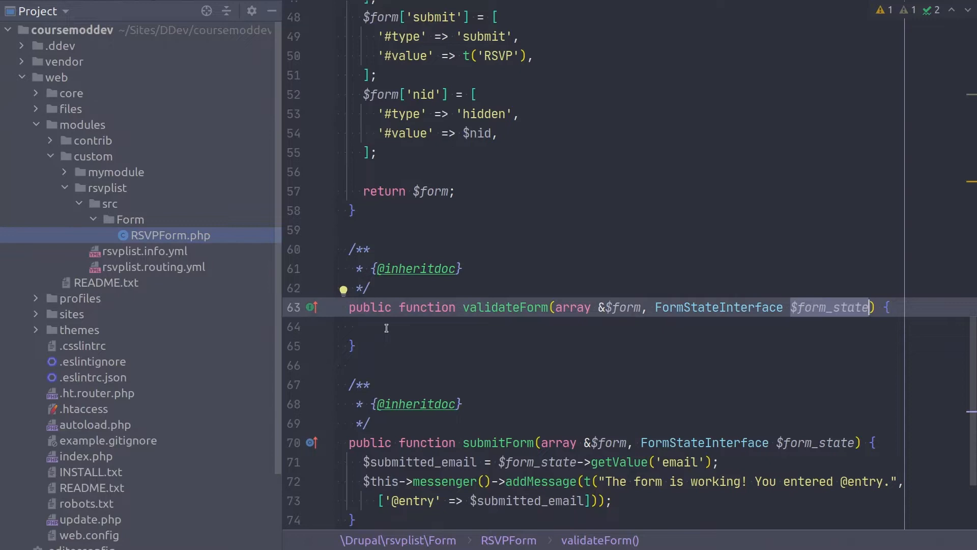
left_click(386, 327)
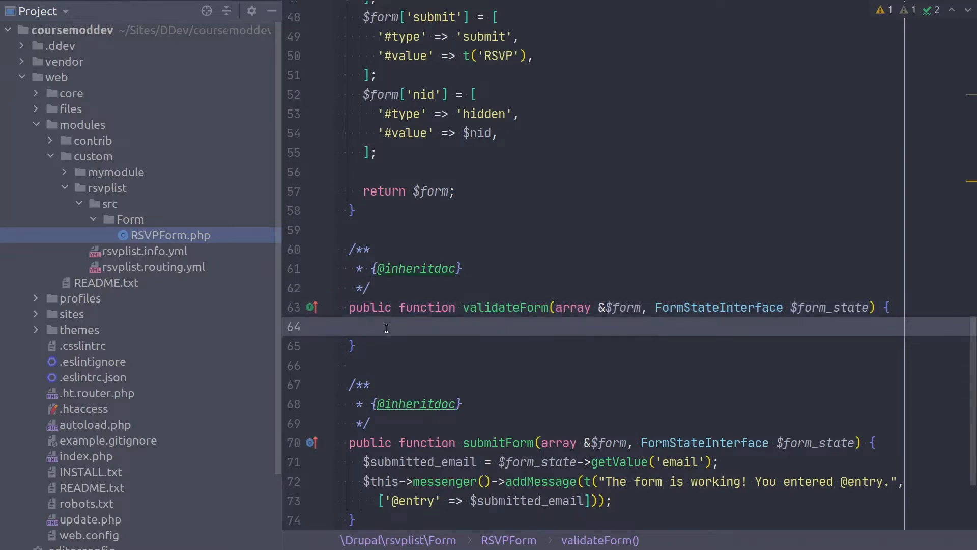
Write $value = $form_state->getValue('email'); in validateForm() and open a new line below.
type("$value = $form_state->getValue('email');")
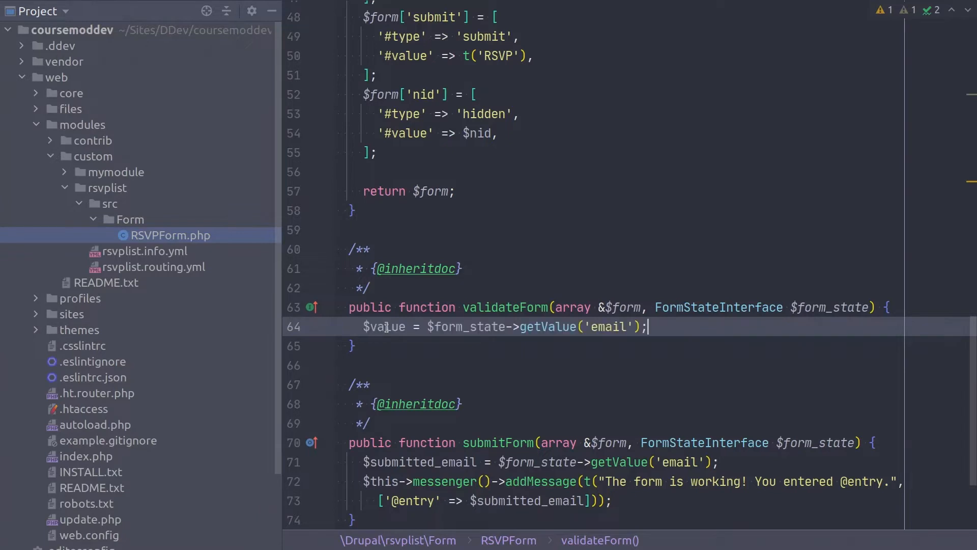
scroll("down", 3)
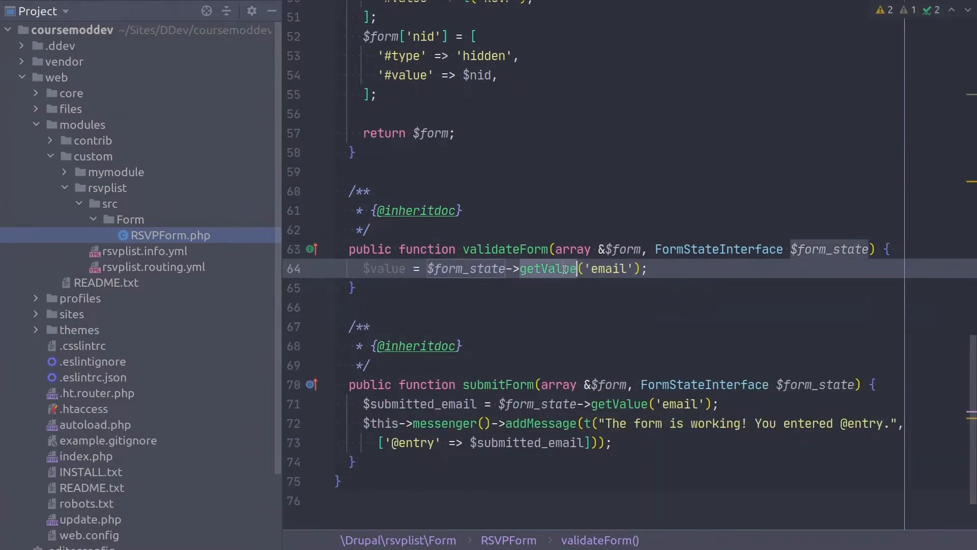
left_click(517, 403)
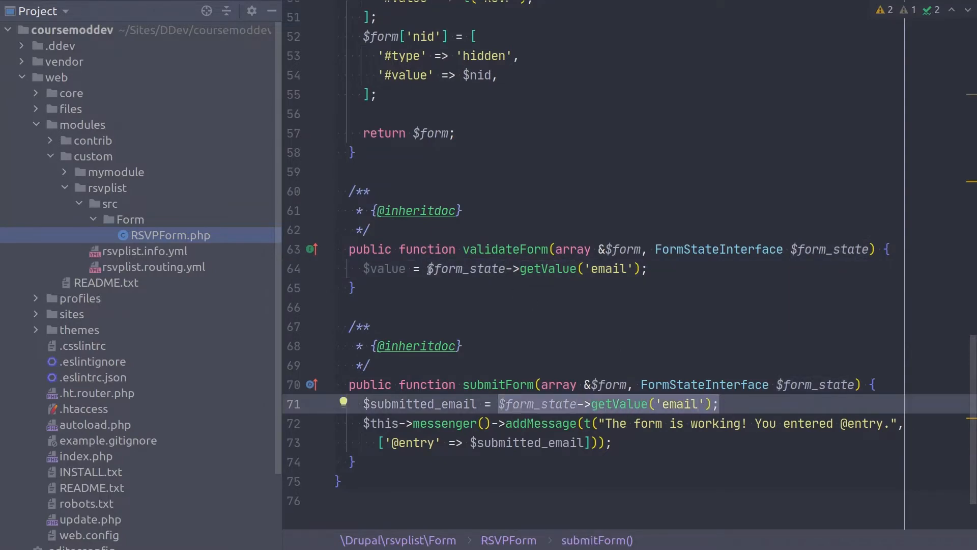
left_click(648, 269)
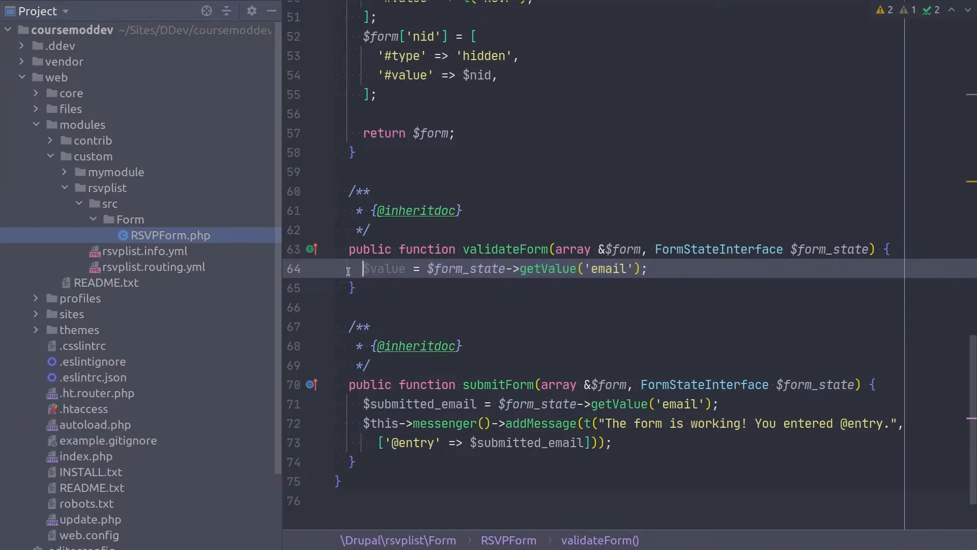
left_click(657, 270)
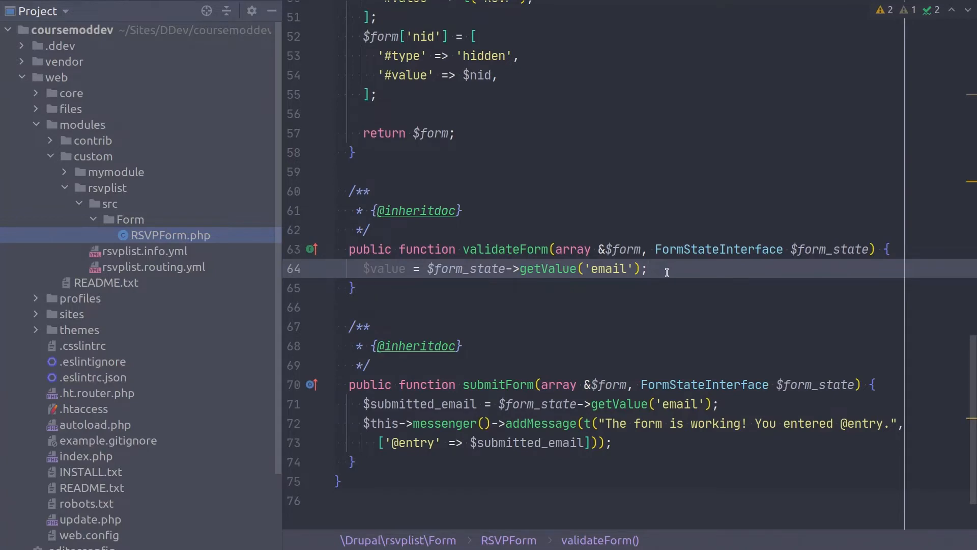
key("enter")
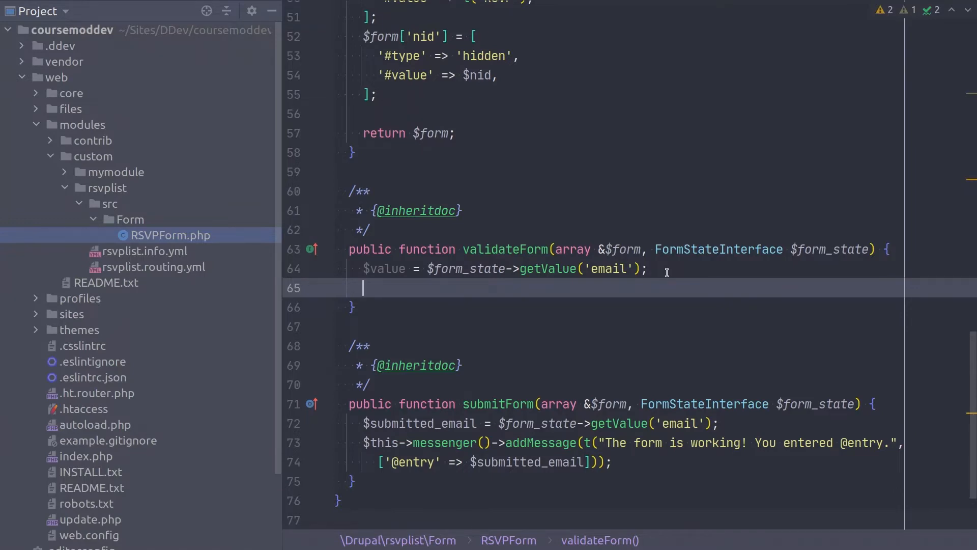
Add an if block testing !\Drupal::service('email.validator')->isValid($value).
type("if ( !(\\Drupal::service('email.validator')->isValid($value)) ) {")
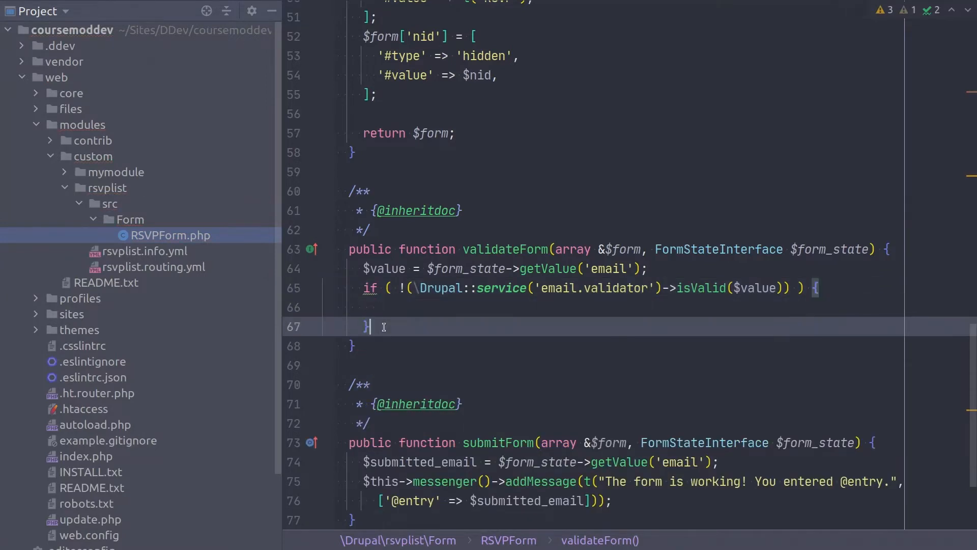
left_click(552, 288)
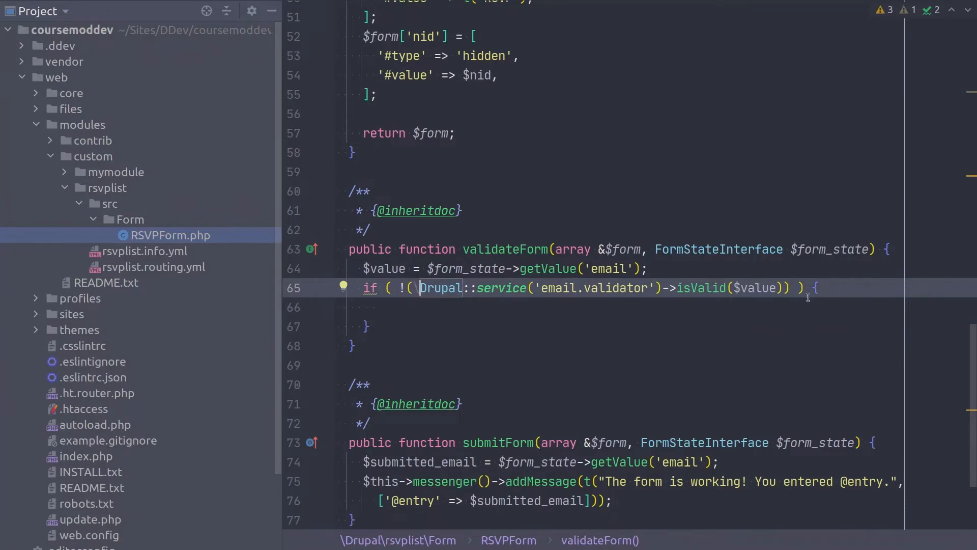
mouse_move(621, 316)
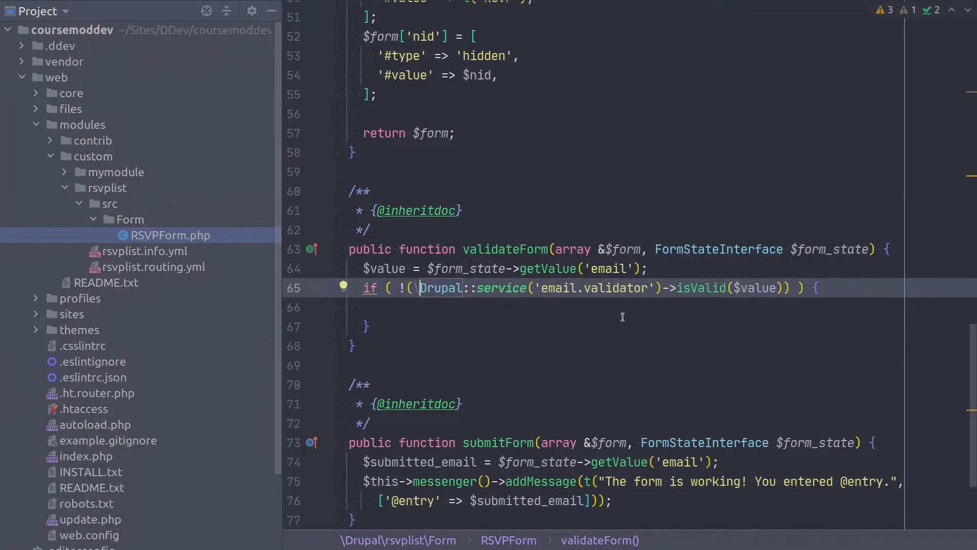
mouse_move(408, 312)
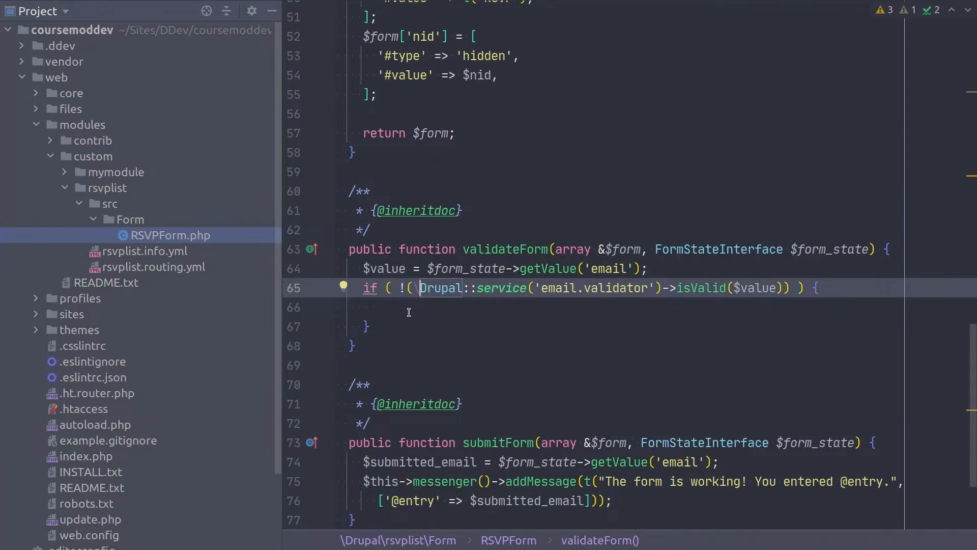
mouse_move(573, 317)
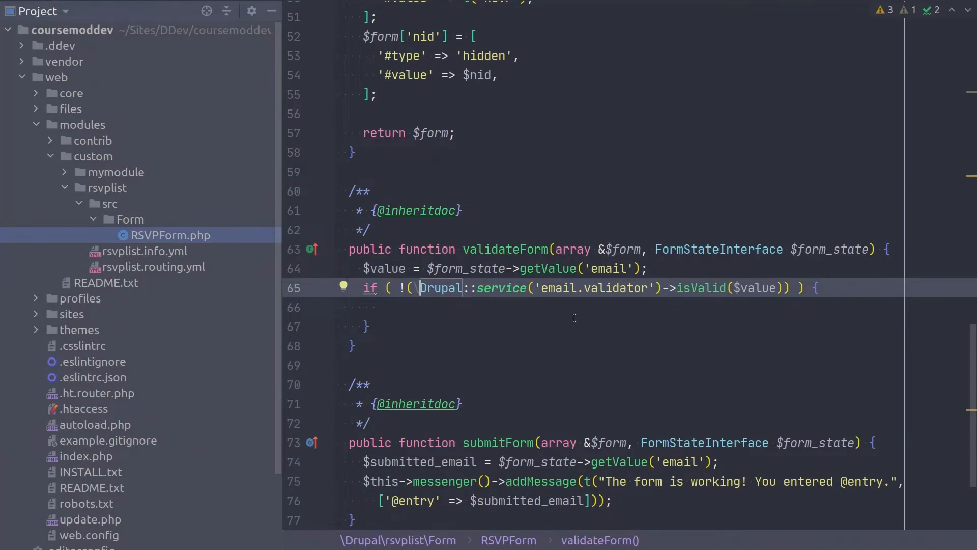
mouse_move(685, 305)
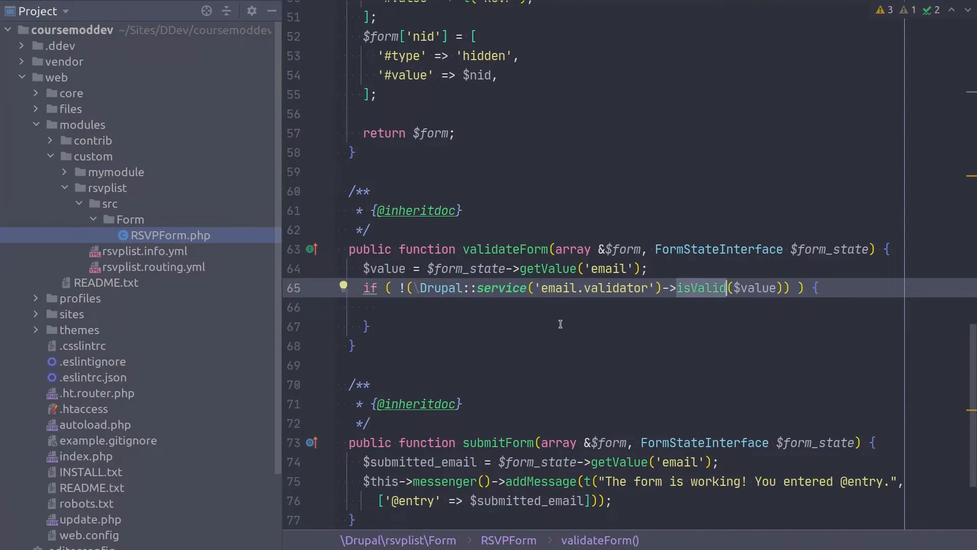
left_click(399, 287)
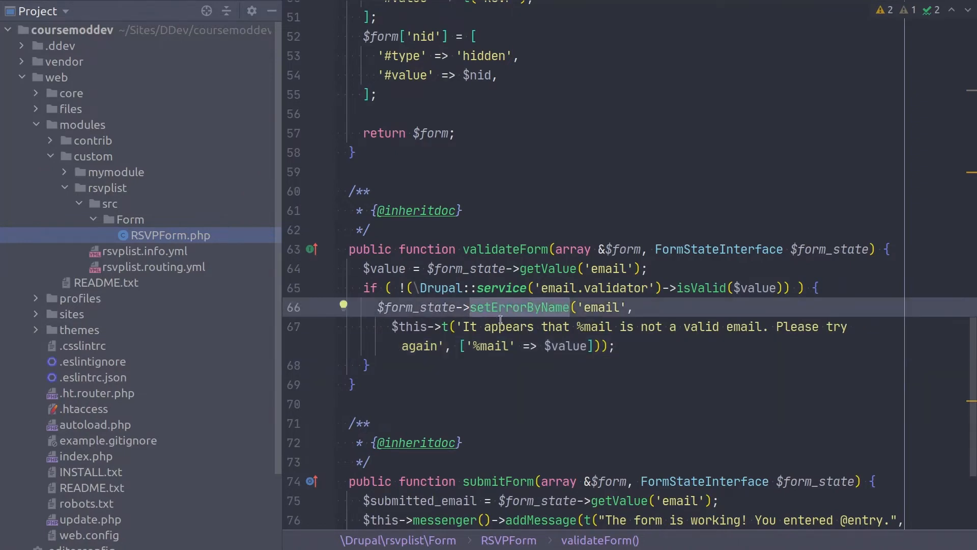
mouse_move(549, 320)
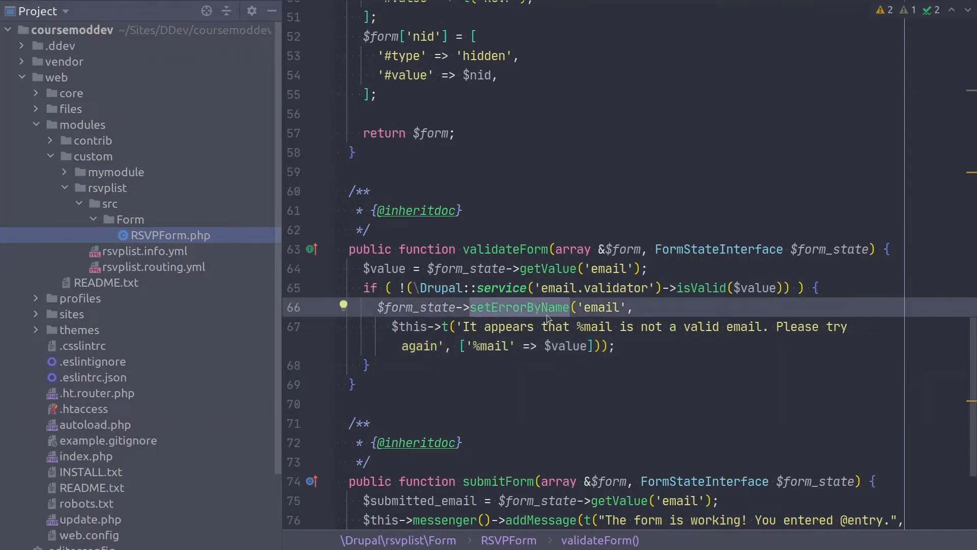
mouse_move(516, 311)
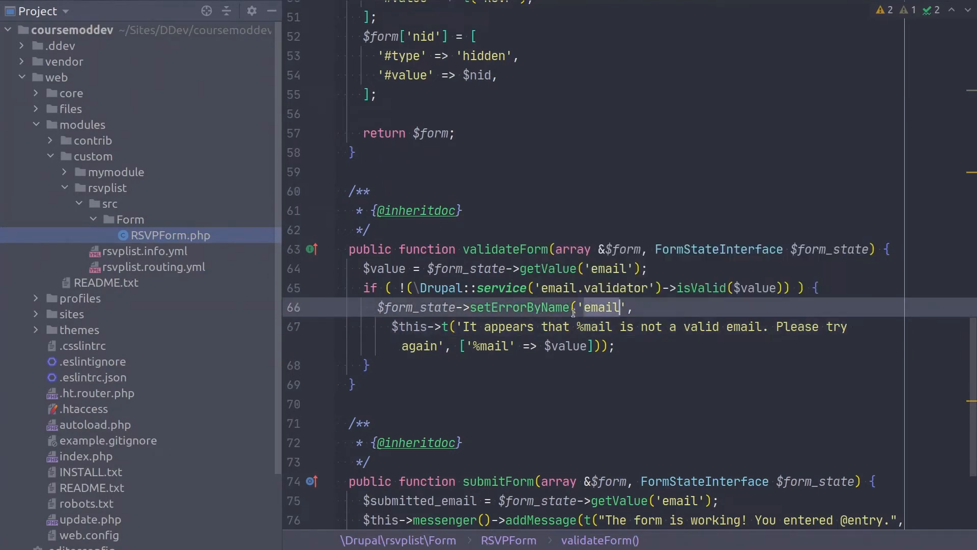
Check that setErrorByName targets 'email', matching buildForm's email field.
scroll("up", 3)
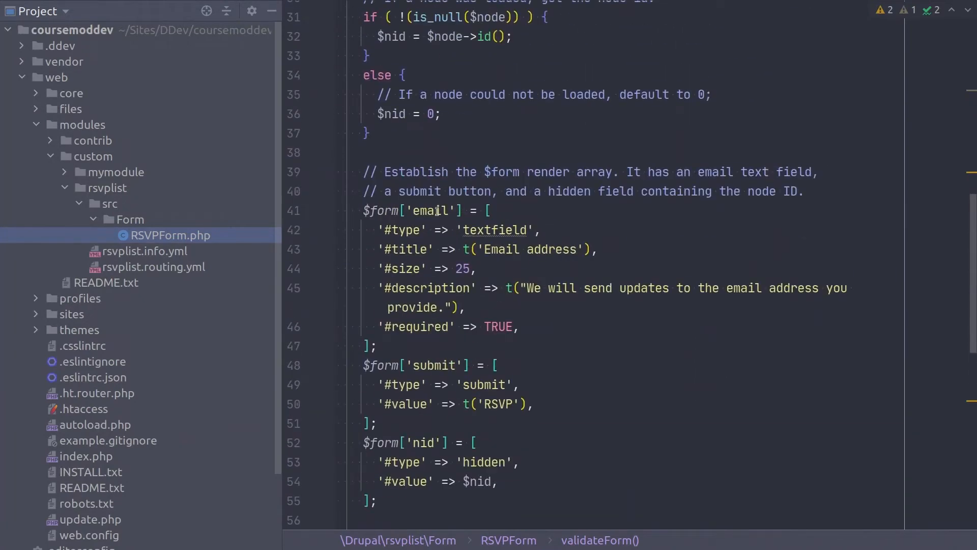
scroll("down", 3)
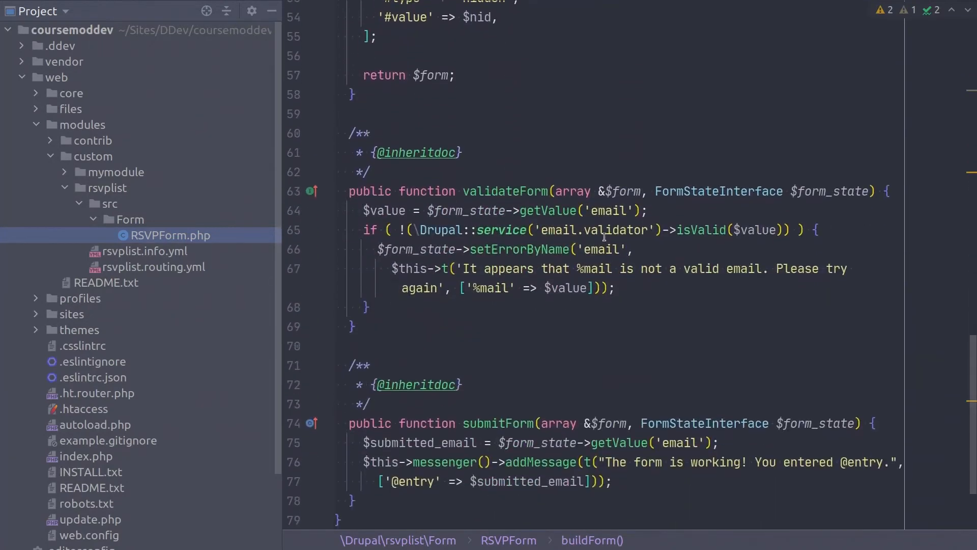
left_click(481, 269)
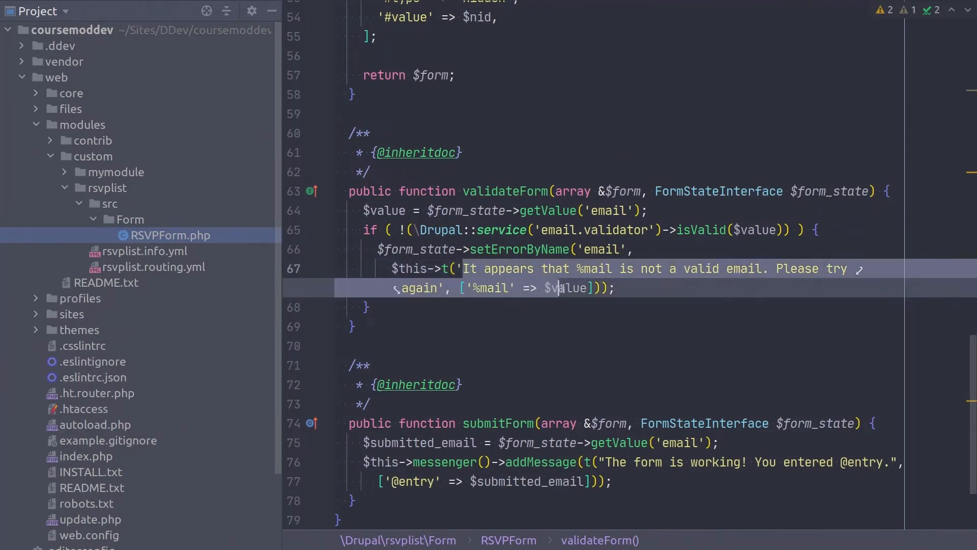
left_click(395, 324)
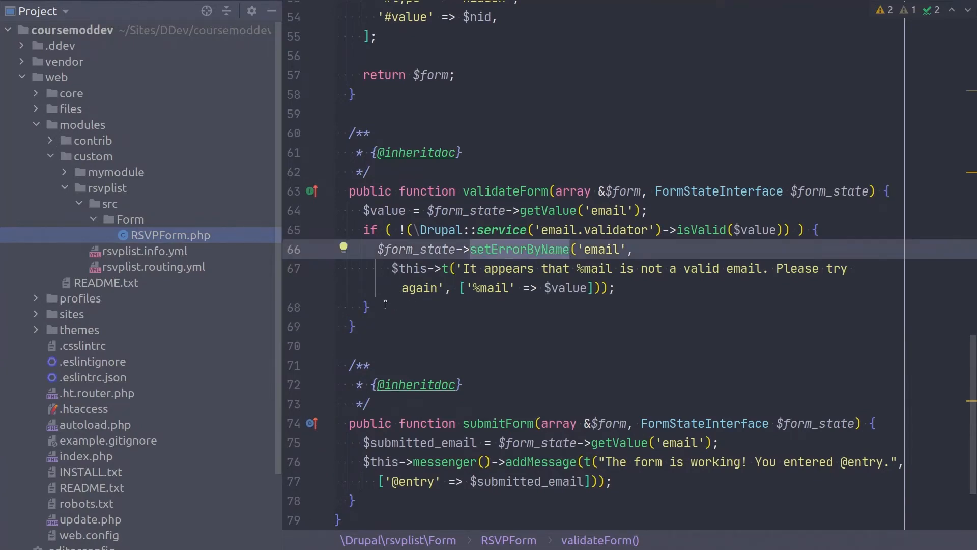
mouse_move(719, 230)
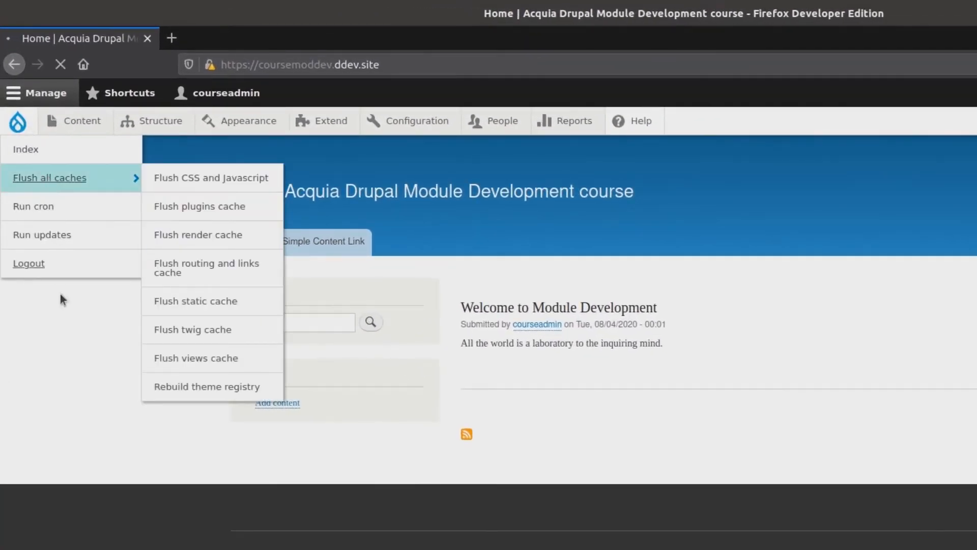
Flush all Drupal caches and begin entering the /rsvplistdemo address.
left_click(49, 178)
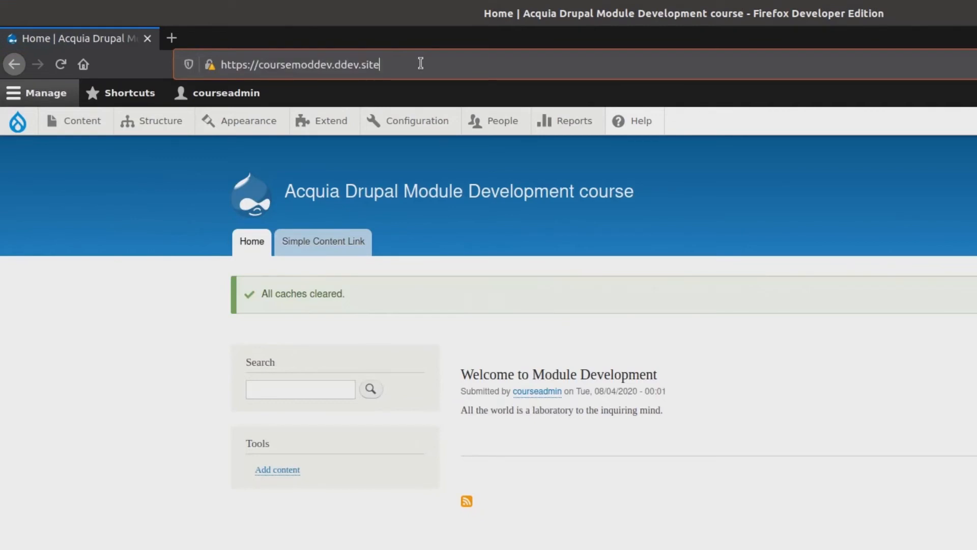
type("/rsvplistdemo")
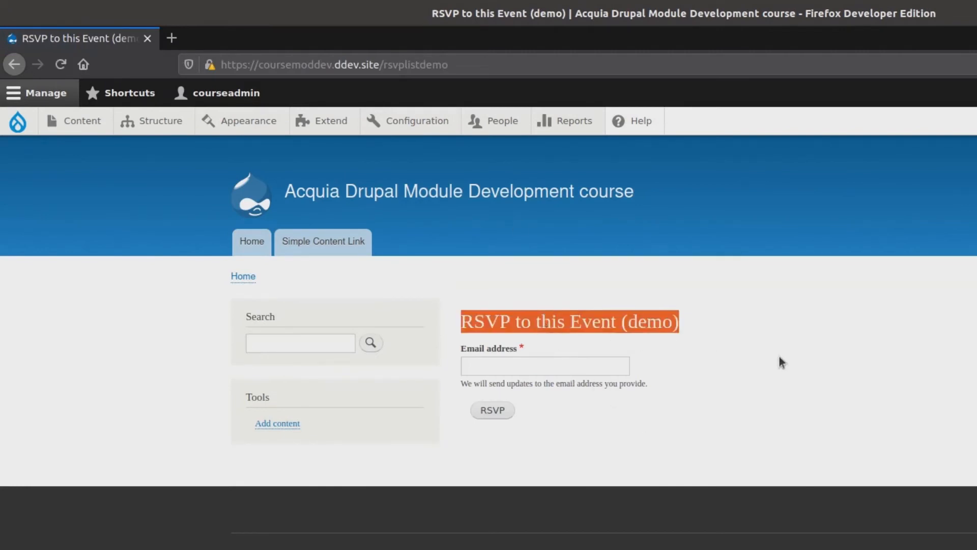
type("example@example")
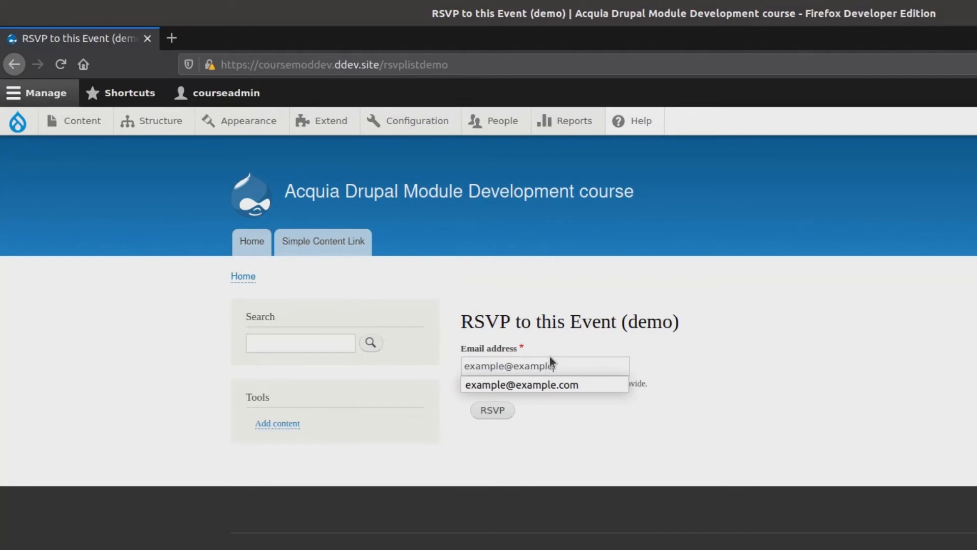
left_click(522, 384)
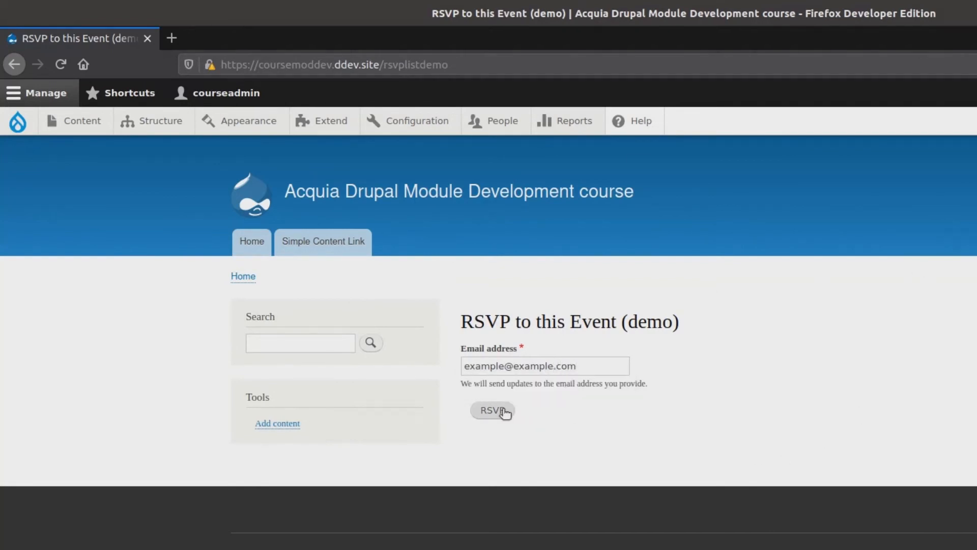
left_click(492, 410)
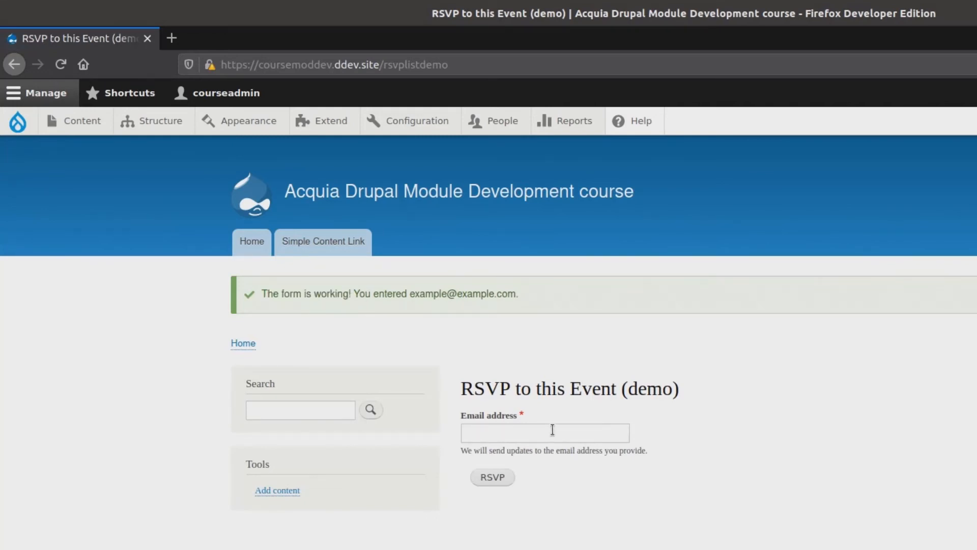
Submit asdf@ as the email address, triggering the not-a-valid-email error.
left_click(544, 433)
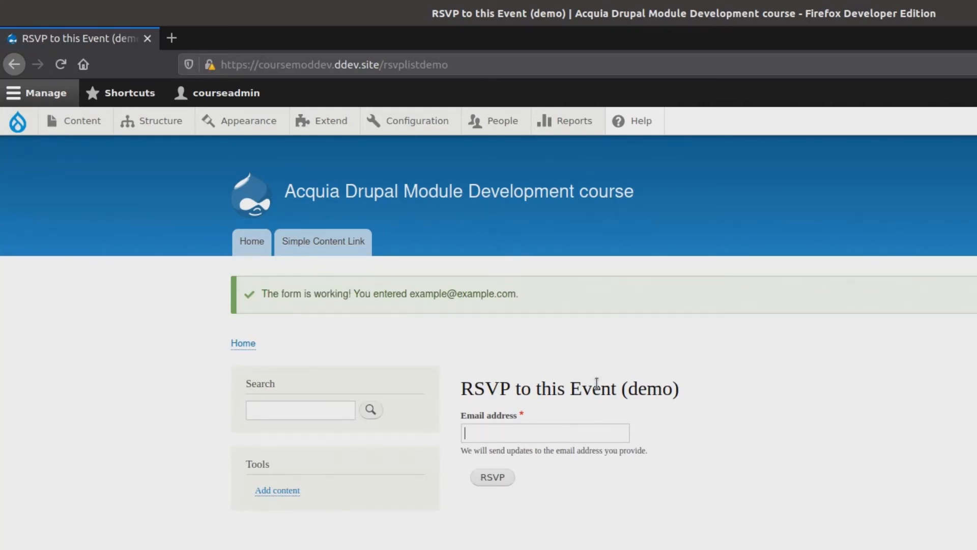
type("a")
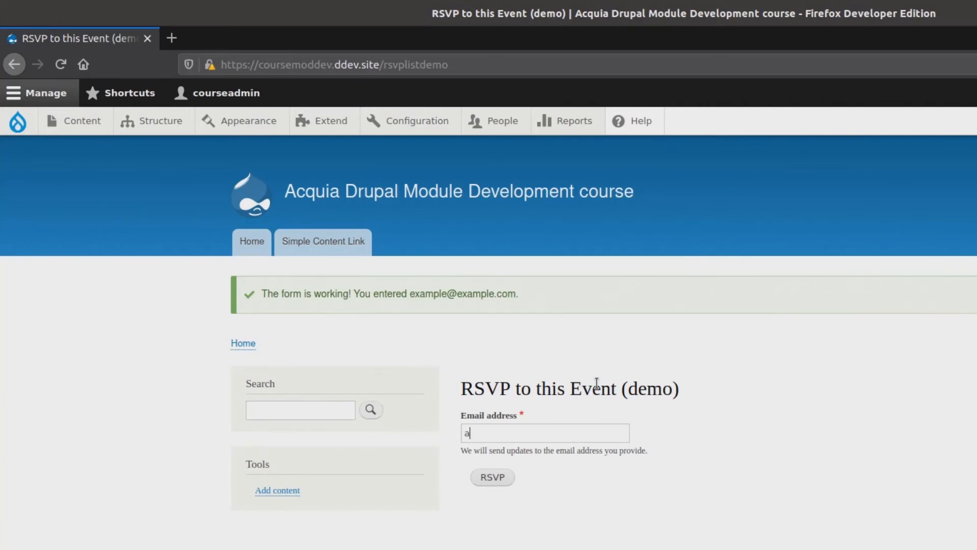
type("sdf@")
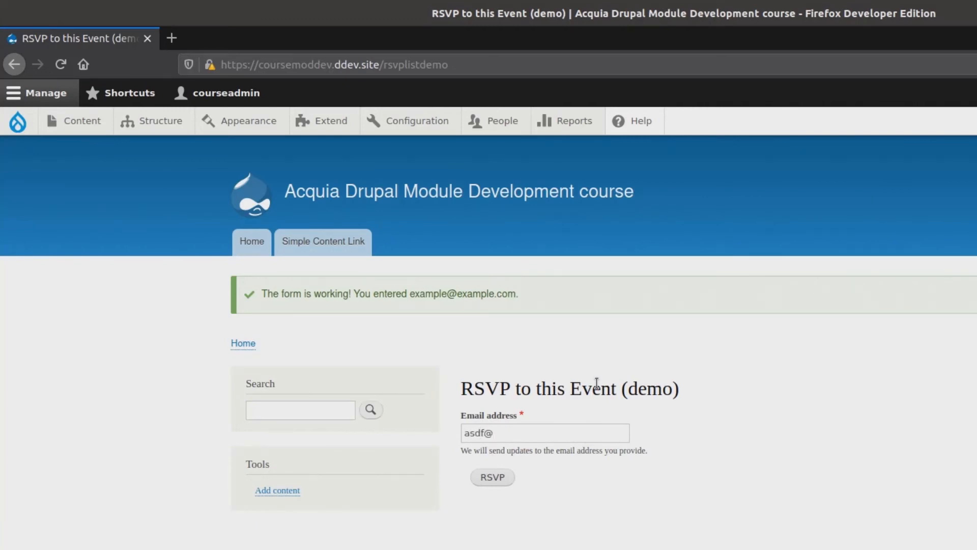
left_click(491, 477)
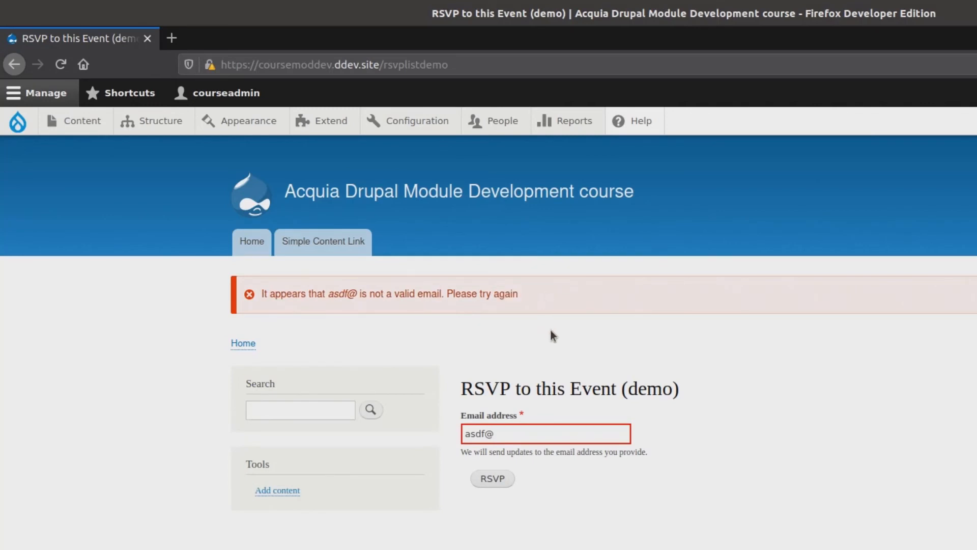
mouse_move(558, 333)
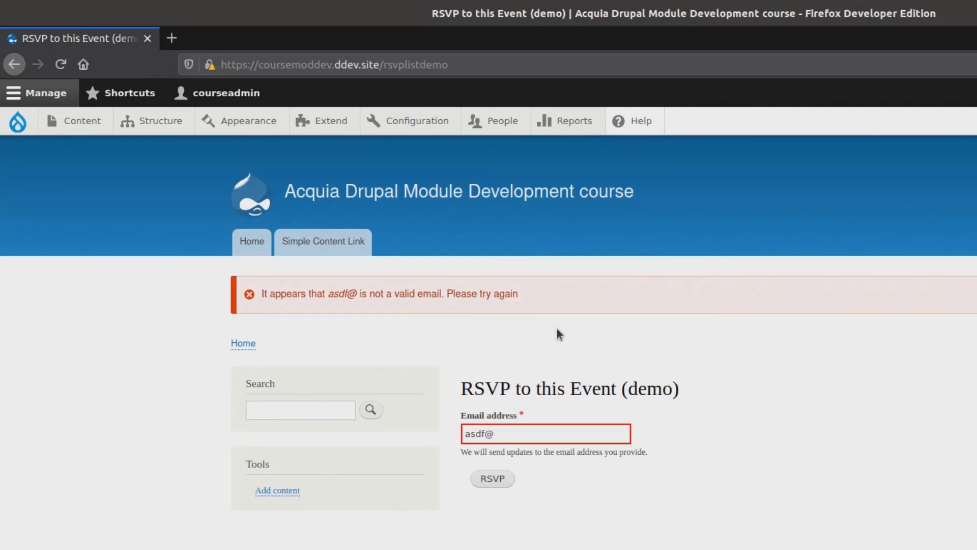